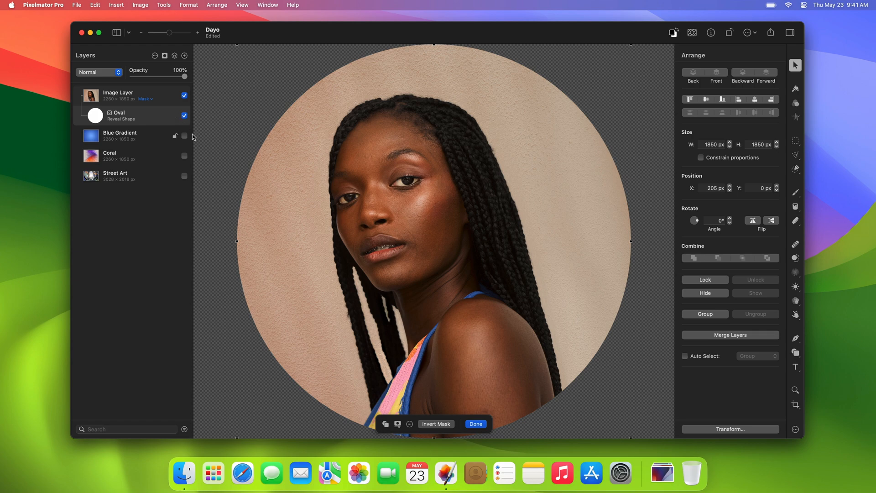
- Add an oval shape mask to Image Layer so the portrait shows as a circle
left_click(385, 424)
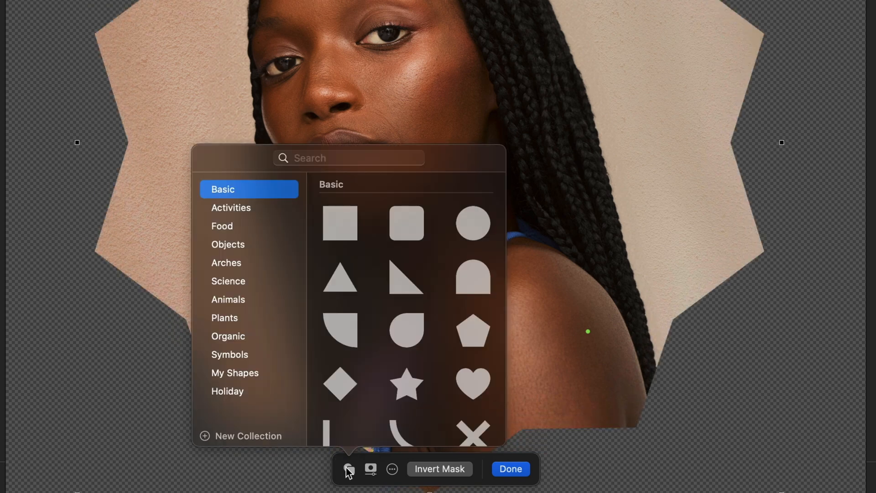
- Replace the oval mask with a many-pointed starburst shape from the Basic collection
left_click(509, 469)
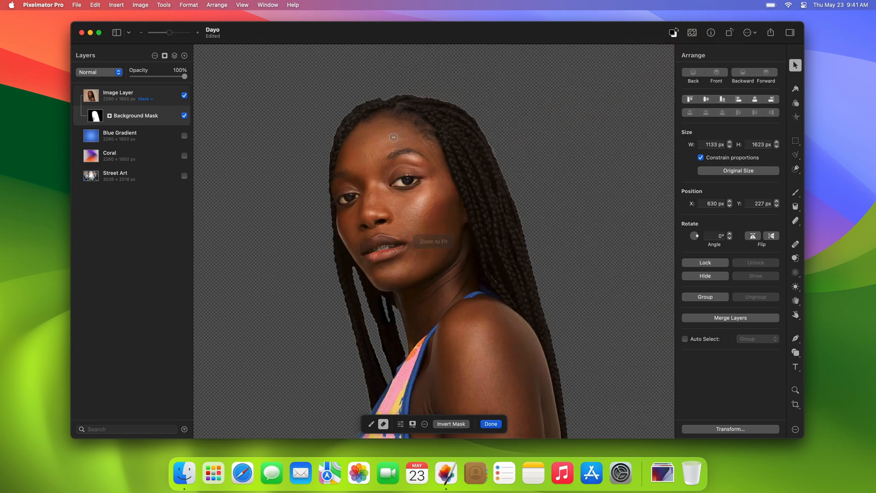
- Apply a Background Mask to Image Layer, removing the backdrop behind the woman
left_click(488, 423)
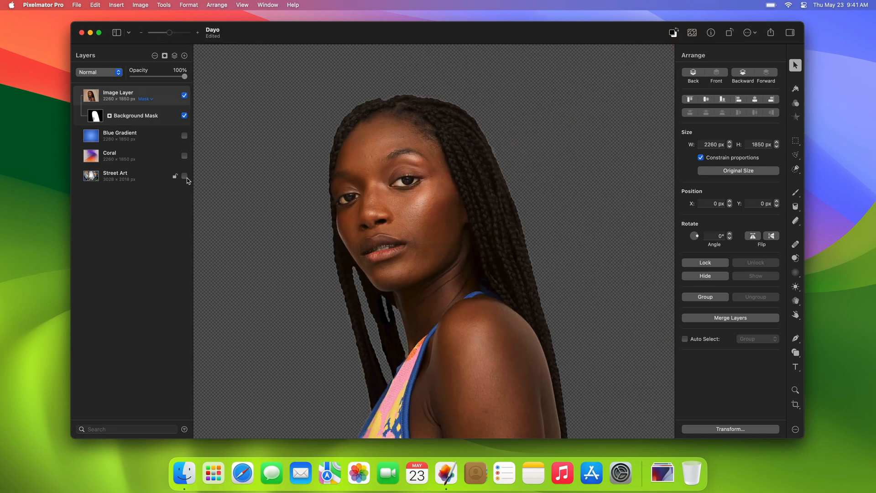